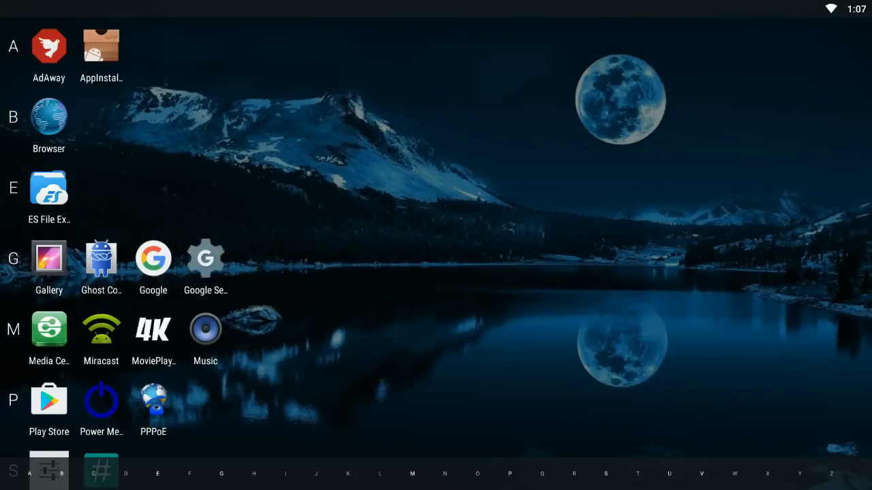
{"action": "mouse_move", "coordinate": [217, 239]}
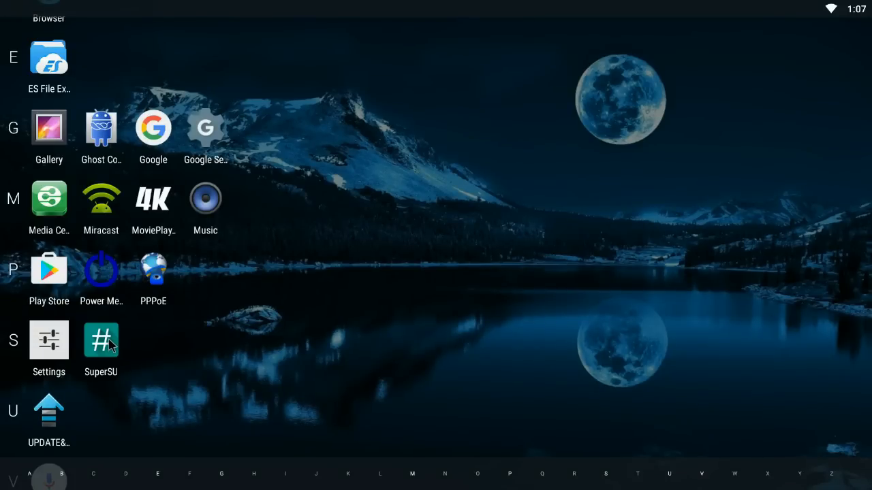
{"action": "mouse_move", "coordinate": [267, 308]}
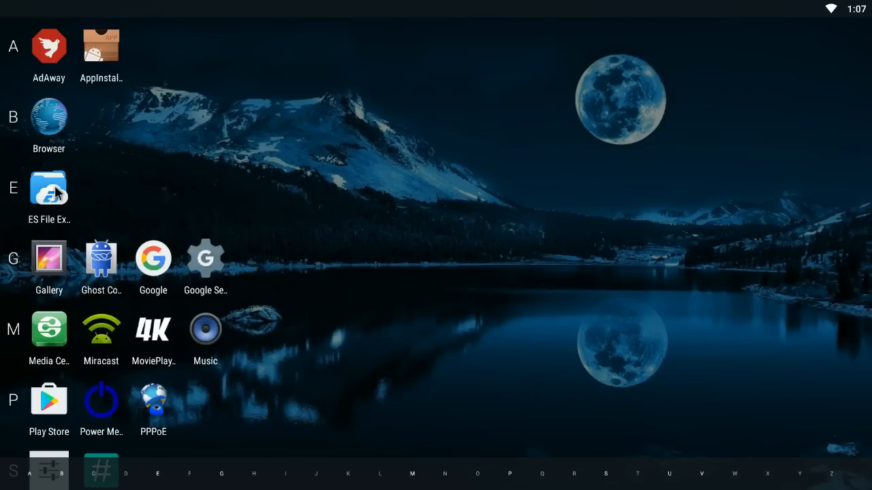
Step: Launch ES File Explorer from the Android app drawer
{"action": "left_click", "coordinate": [48, 189]}
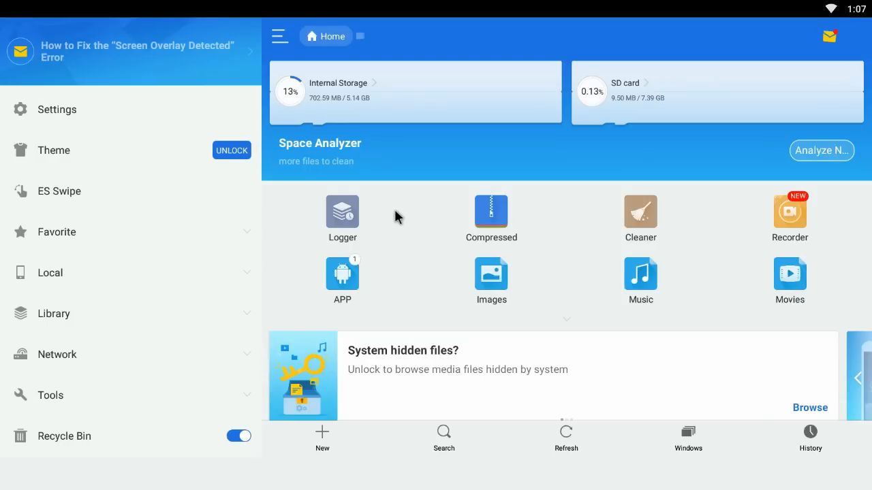
Step: Scroll the side menu to confirm Root Explorer and Show hidden files are enabled
{"action": "scroll", "scroll_direction": "down", "scroll_amount": 3}
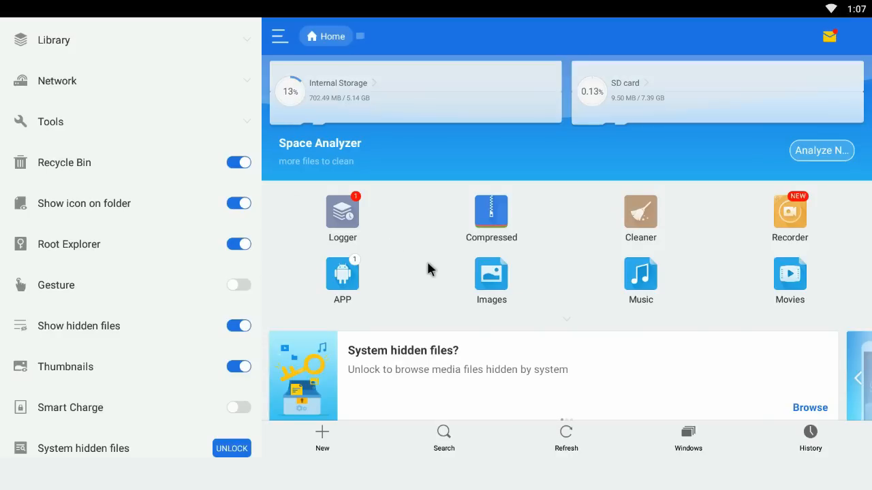
{"action": "mouse_move", "coordinate": [353, 101]}
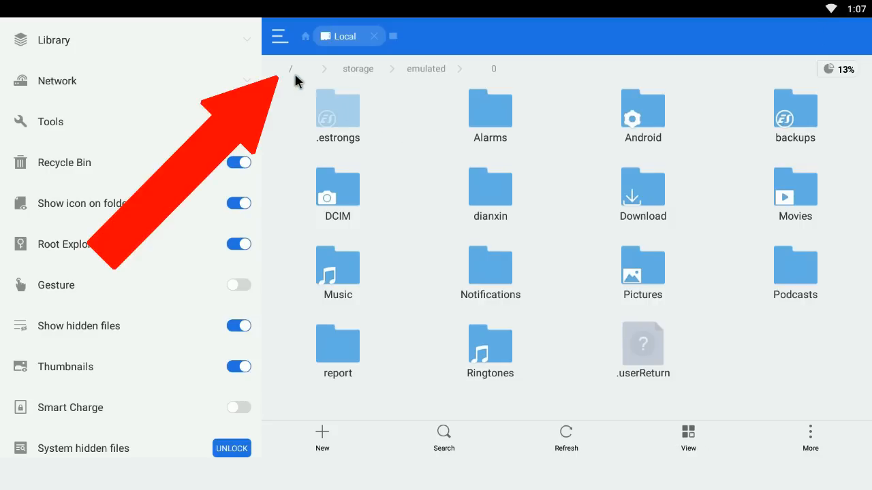
Step: Go to the root folder, open /etc, and scroll down to remote.conf
{"action": "left_click", "coordinate": [291, 68]}
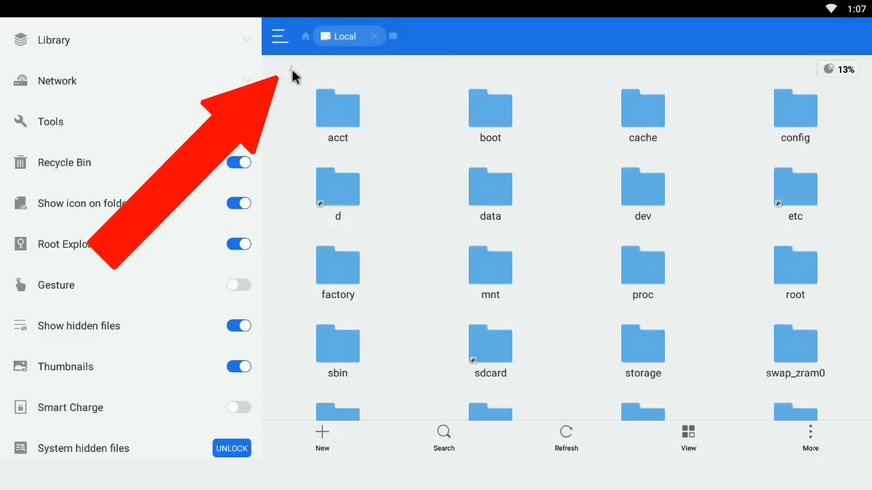
{"action": "double_click", "coordinate": [795, 184]}
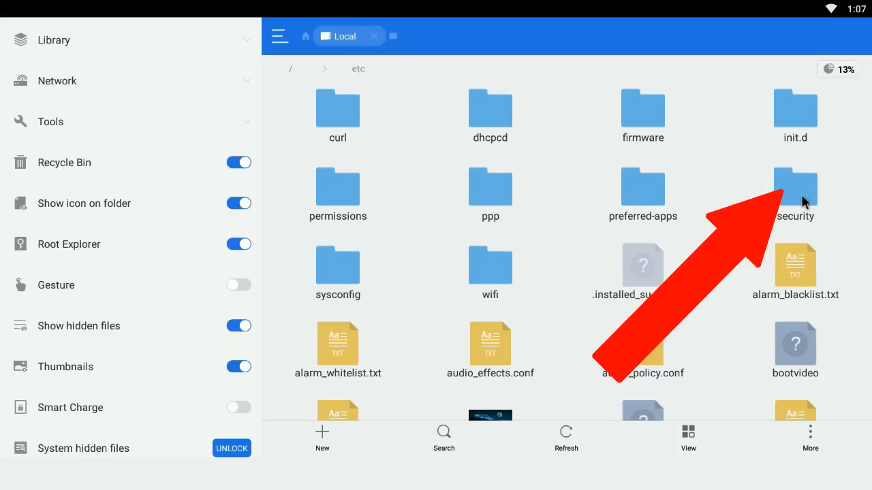
{"action": "scroll", "scroll_direction": "down", "scroll_amount": 3}
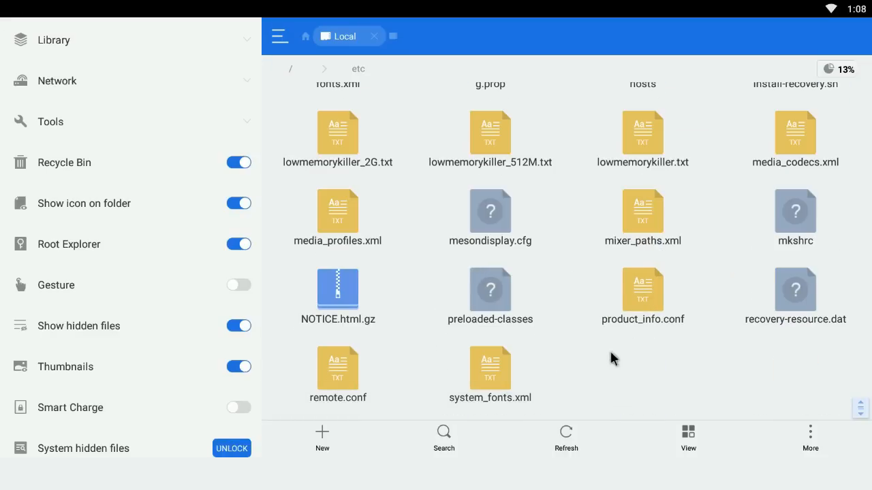
{"action": "mouse_move", "coordinate": [348, 373]}
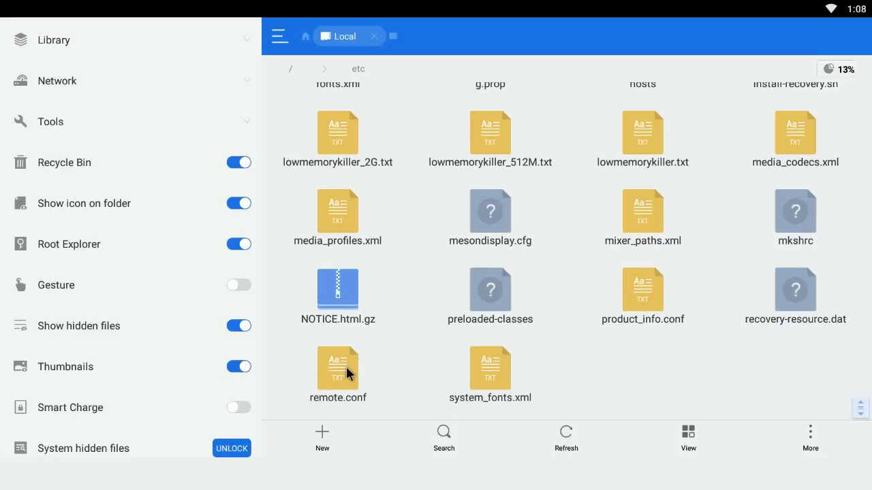
{"action": "mouse_move", "coordinate": [339, 376]}
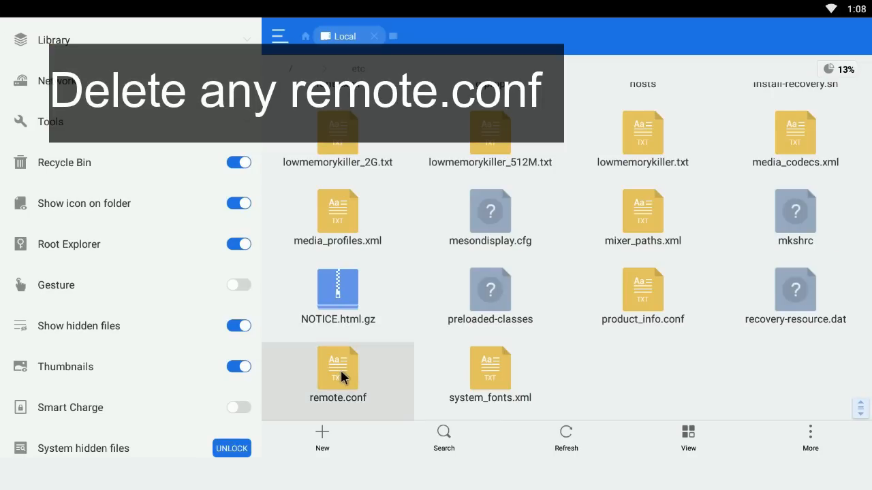
Step: Delete the old remote.conf from /etc and return to the home screen
{"action": "left_click", "coordinate": [337, 364]}
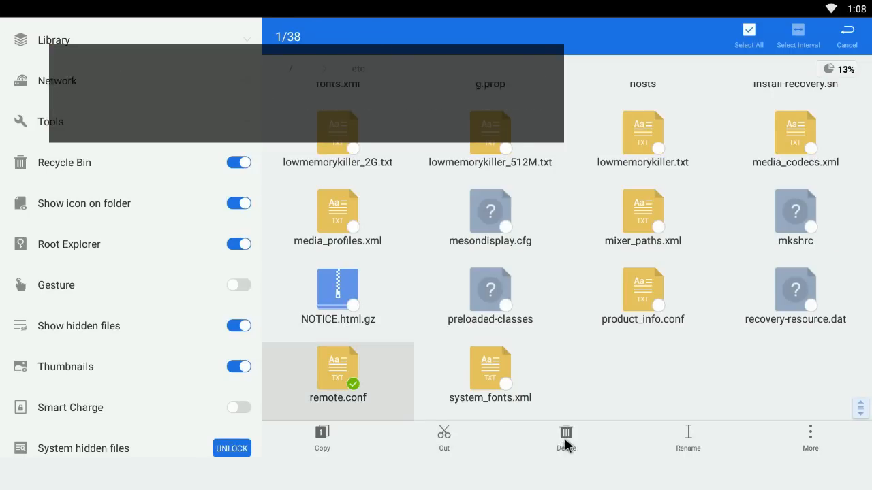
{"action": "left_click", "coordinate": [566, 438]}
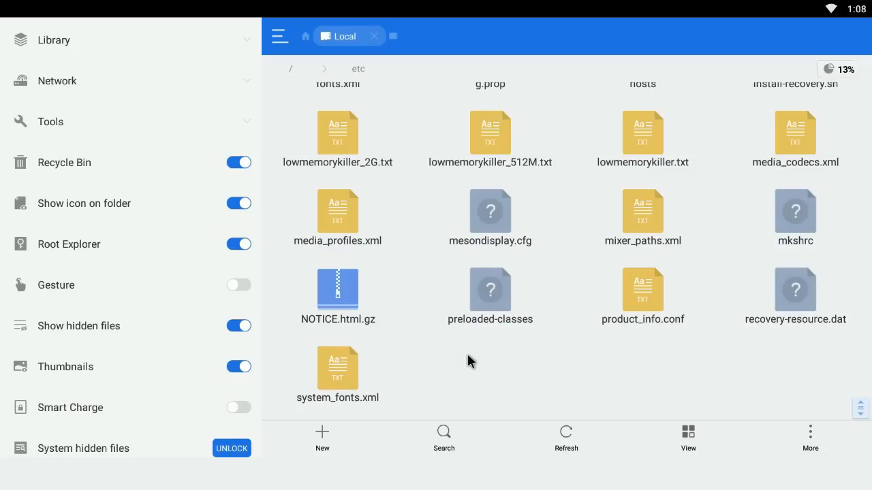
{"action": "mouse_move", "coordinate": [409, 224]}
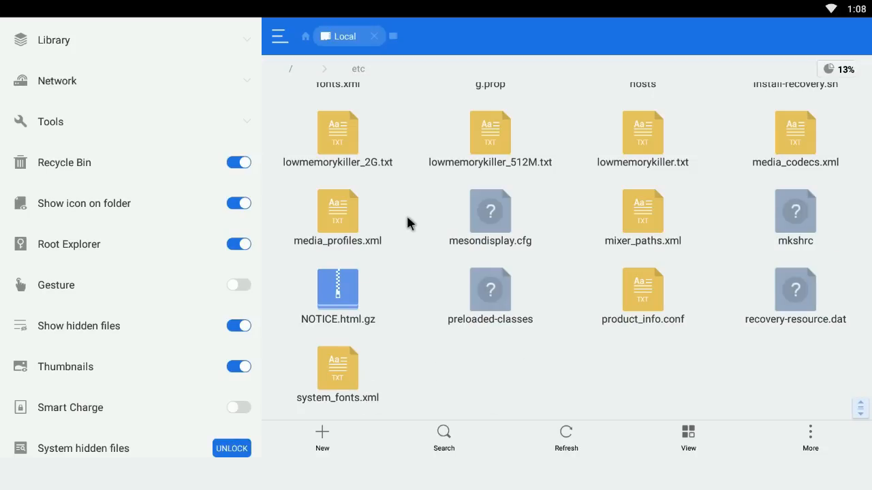
{"action": "left_click", "coordinate": [291, 68]}
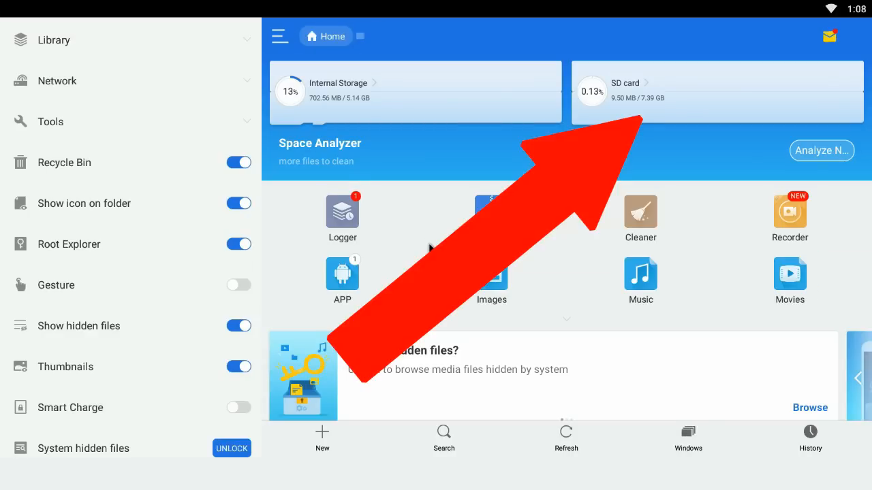
{"action": "mouse_move", "coordinate": [682, 84]}
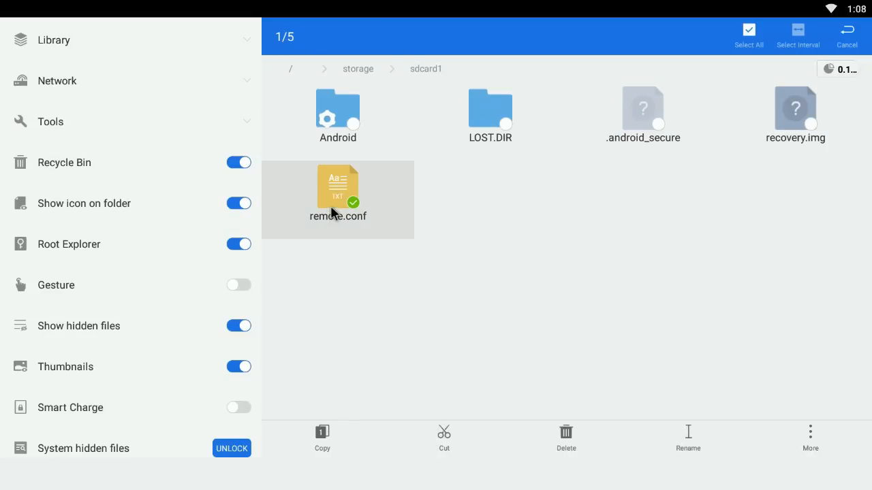
{"action": "mouse_move", "coordinate": [486, 354]}
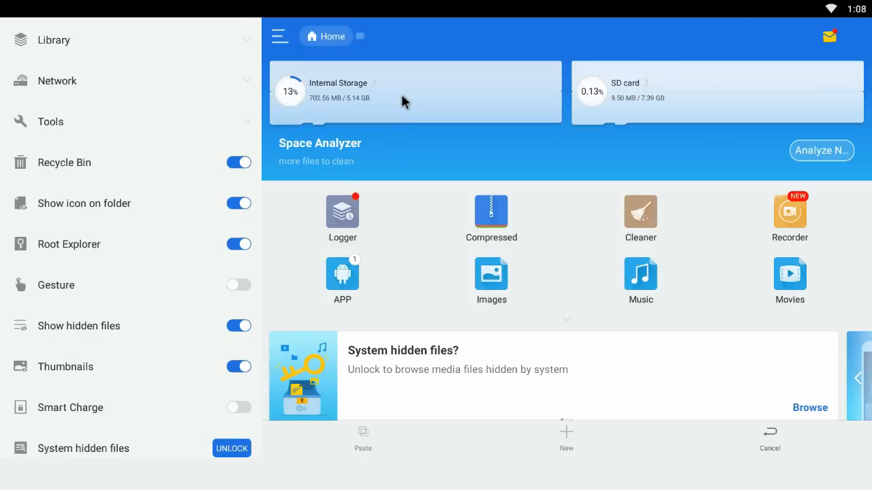
Step: Navigate from Internal Storage to the root /etc folder and paste remote.conf there
{"action": "left_click", "coordinate": [414, 92]}
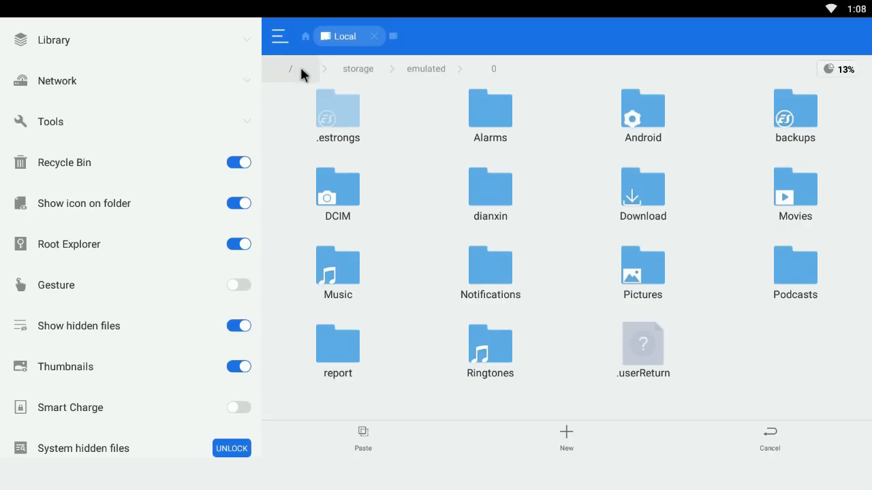
{"action": "left_click", "coordinate": [290, 68]}
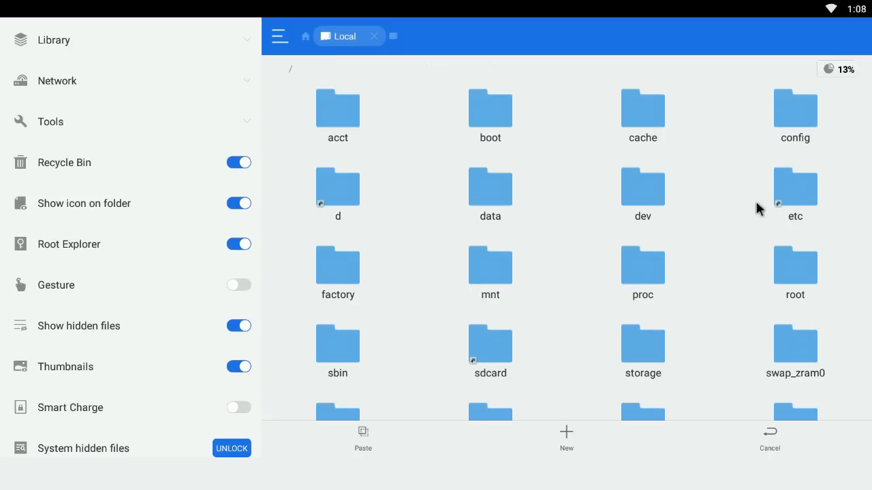
{"action": "double_click", "coordinate": [794, 195]}
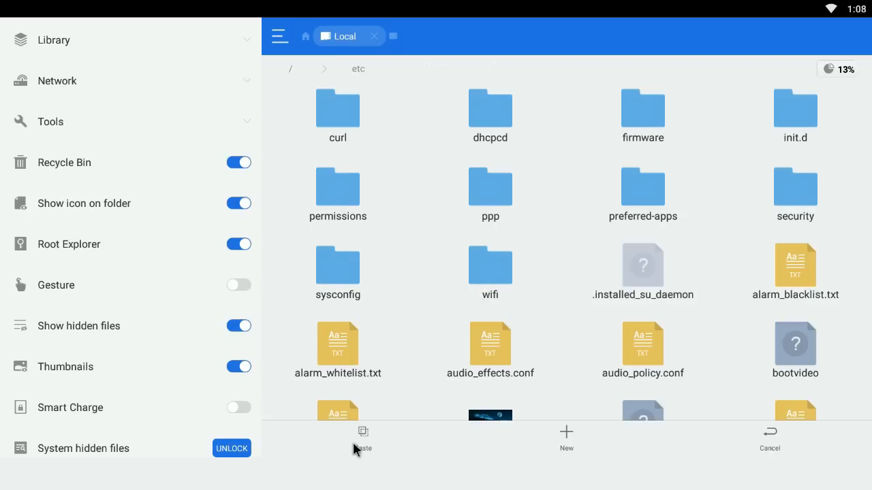
{"action": "left_click", "coordinate": [363, 439]}
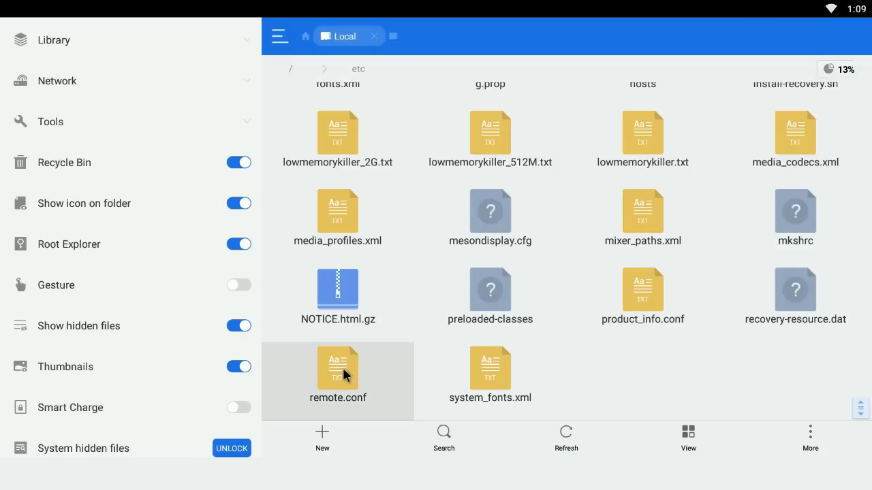
Step: Revisit the storage/sdcard1 folder holding remote.conf, then go back to the home screen
{"action": "left_click", "coordinate": [338, 364]}
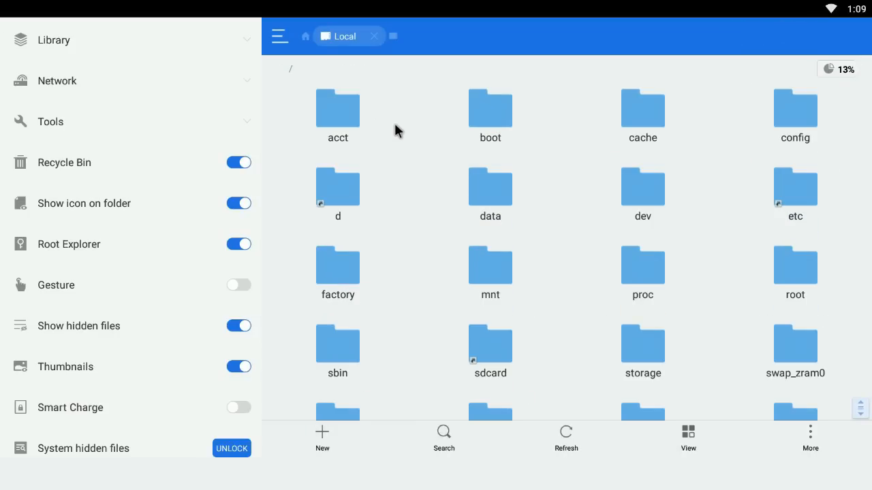
{"action": "left_click", "coordinate": [306, 35]}
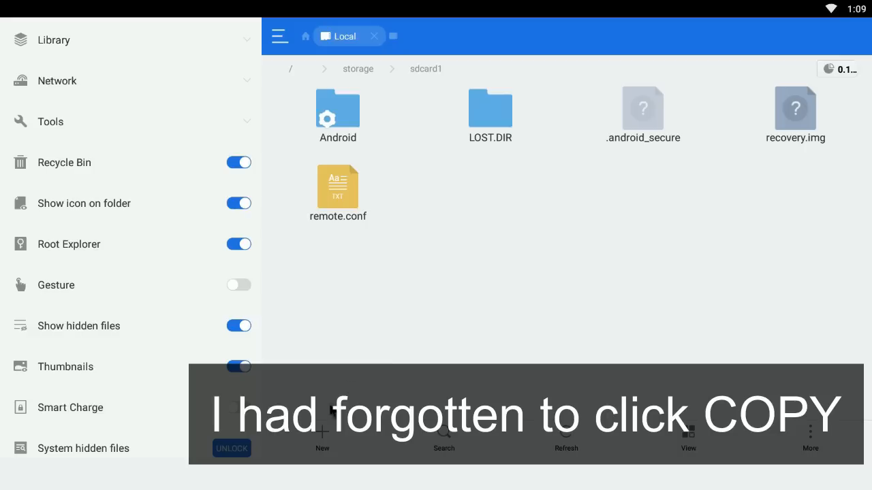
{"action": "left_click", "coordinate": [305, 36]}
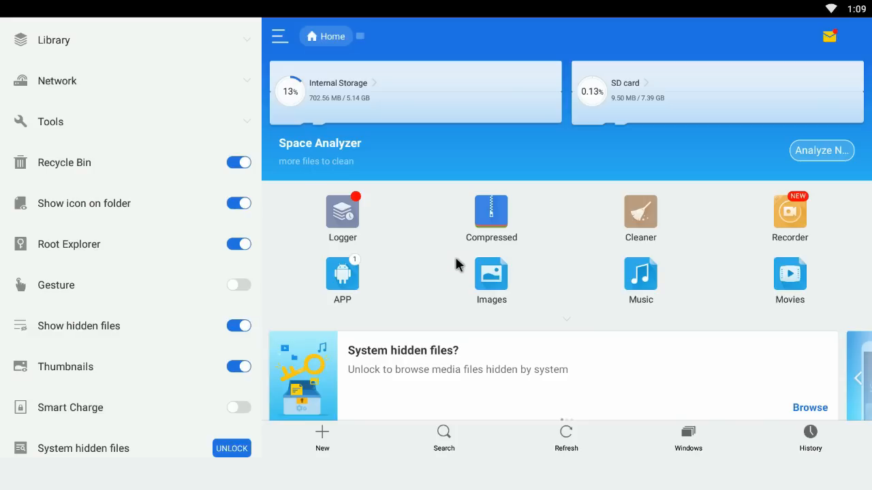